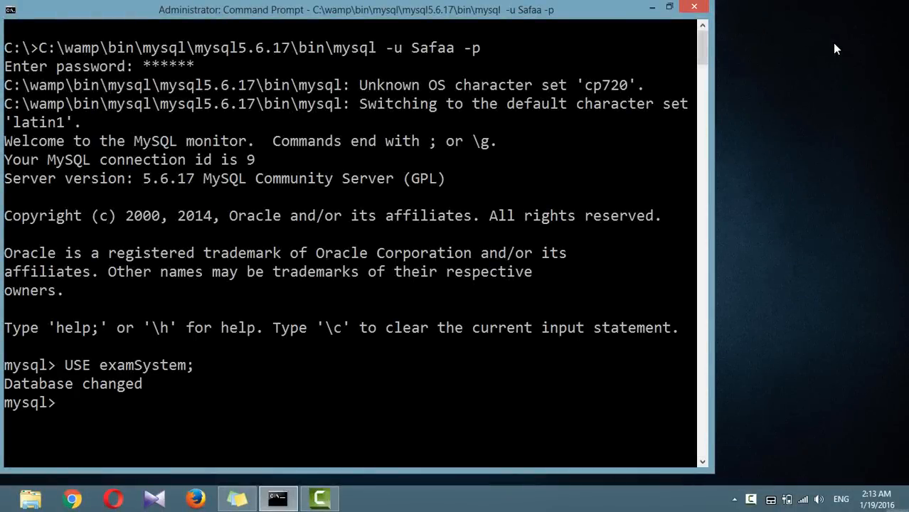
- Write INSERT INTO students(id_student,name,surname,email) without executing it
type("INSERT")
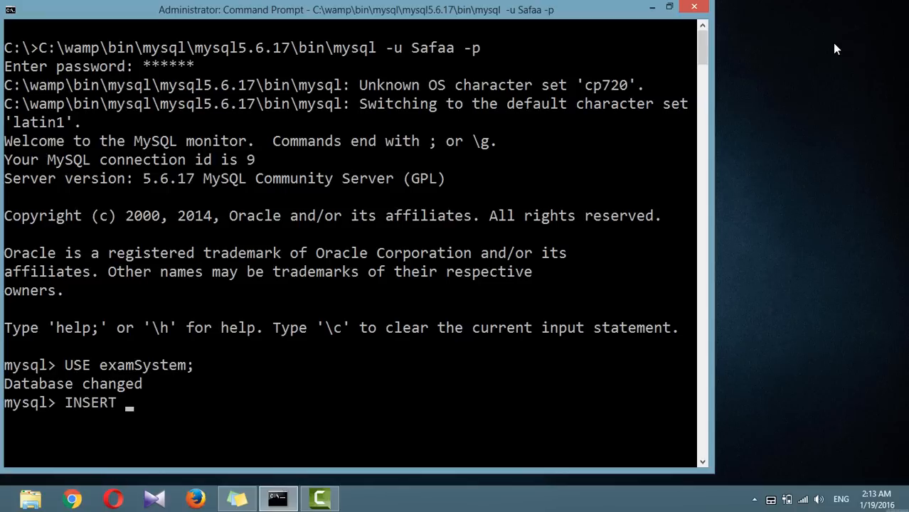
type("INTO students")
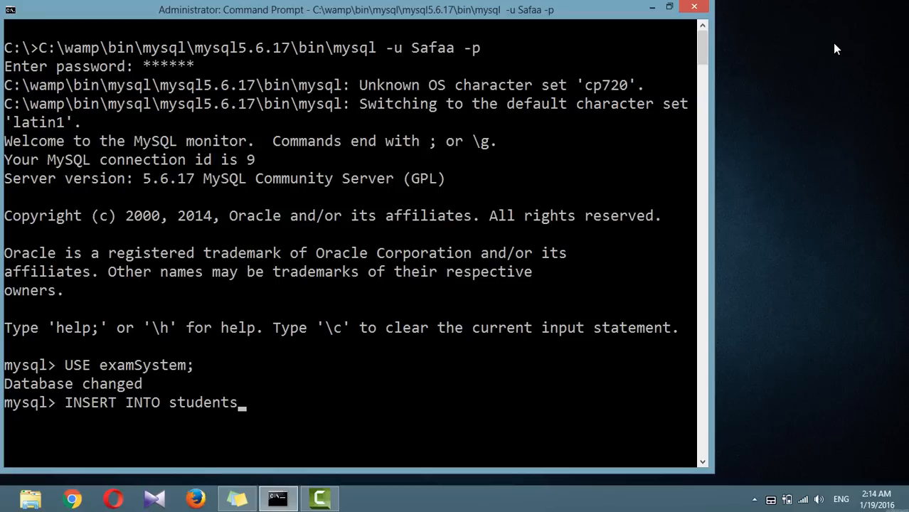
type("(")
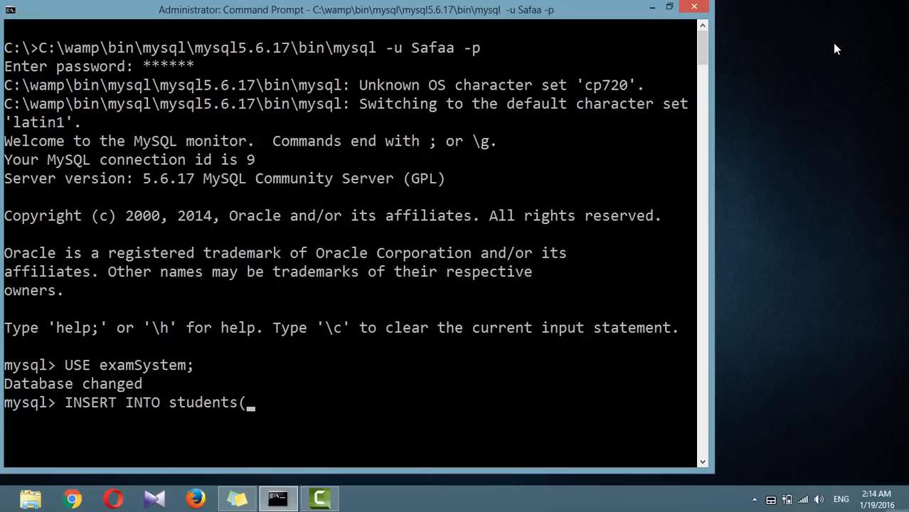
type(")")
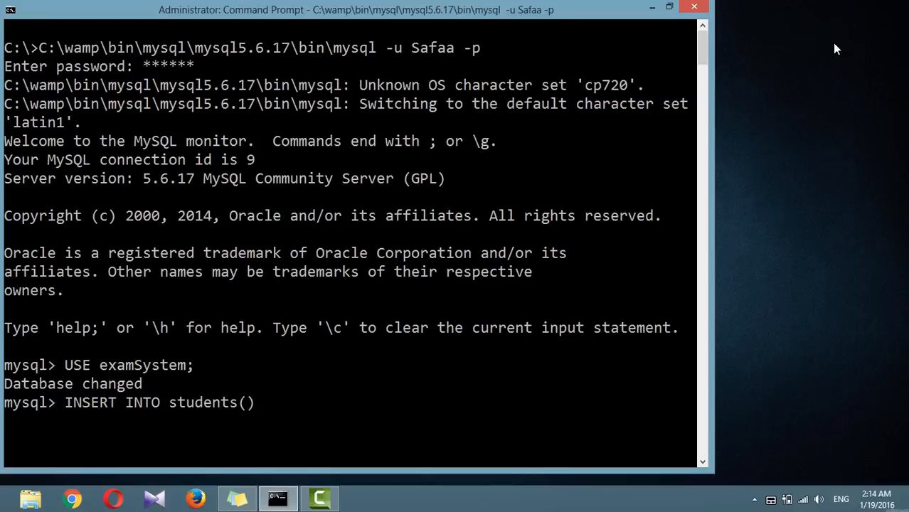
type("id_student")
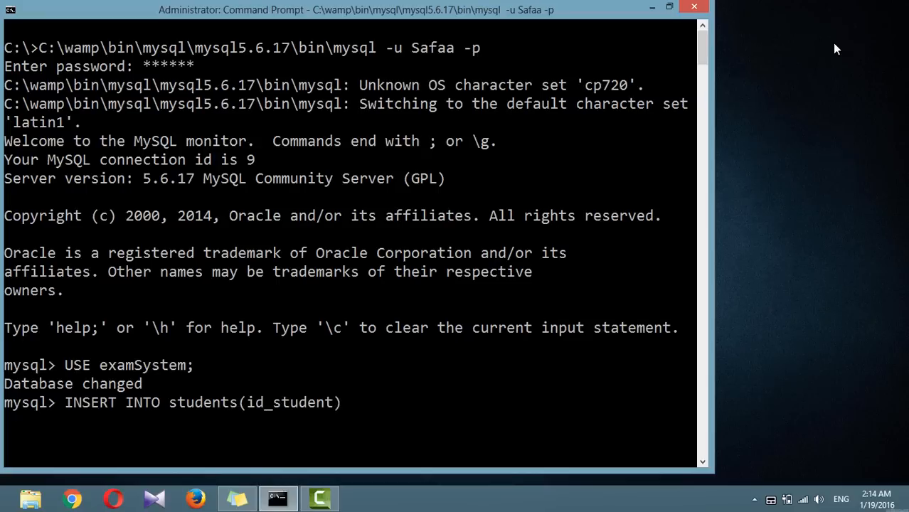
type(",name,surname,email)")
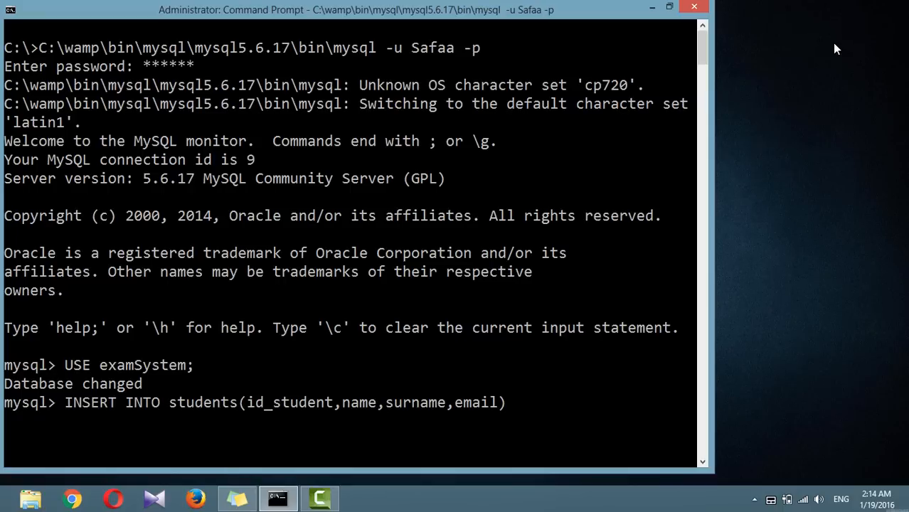
- Complete the insert with VALUES for name, surname 'AL-Hayali' and a university.org email, and run it
key("Backspace")
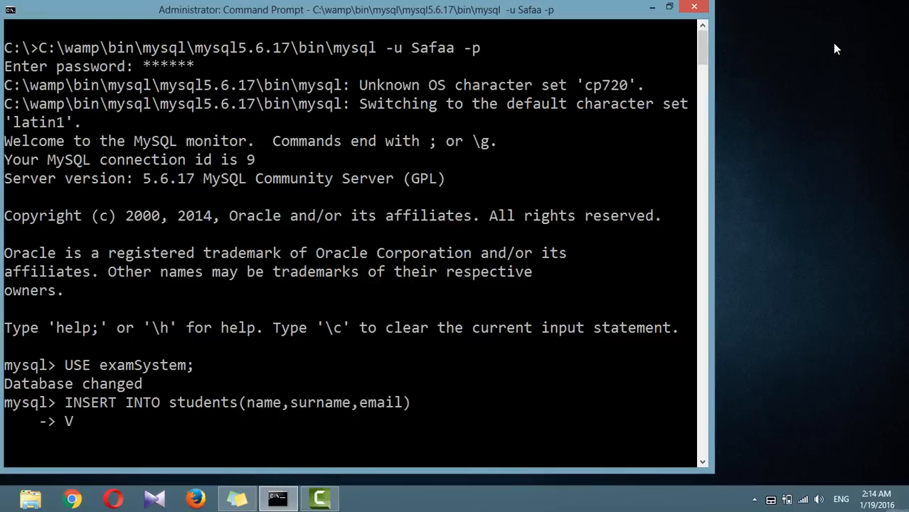
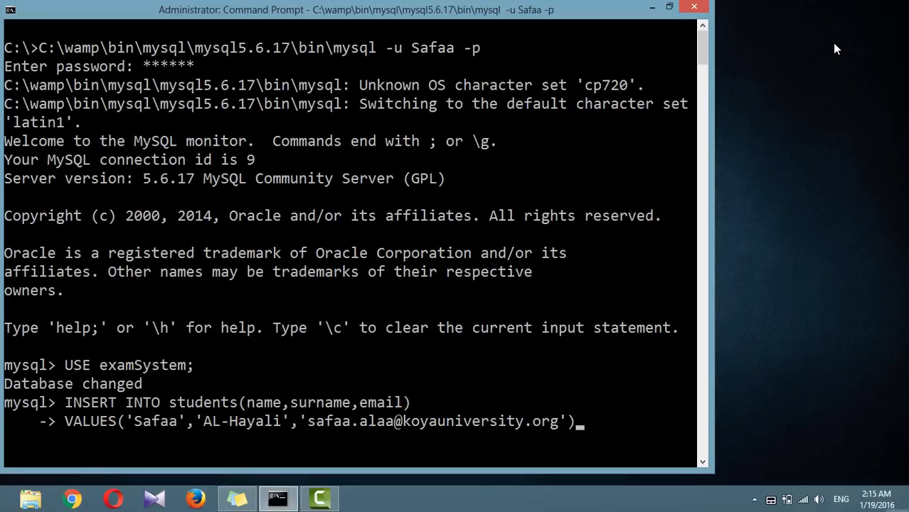
type(";")
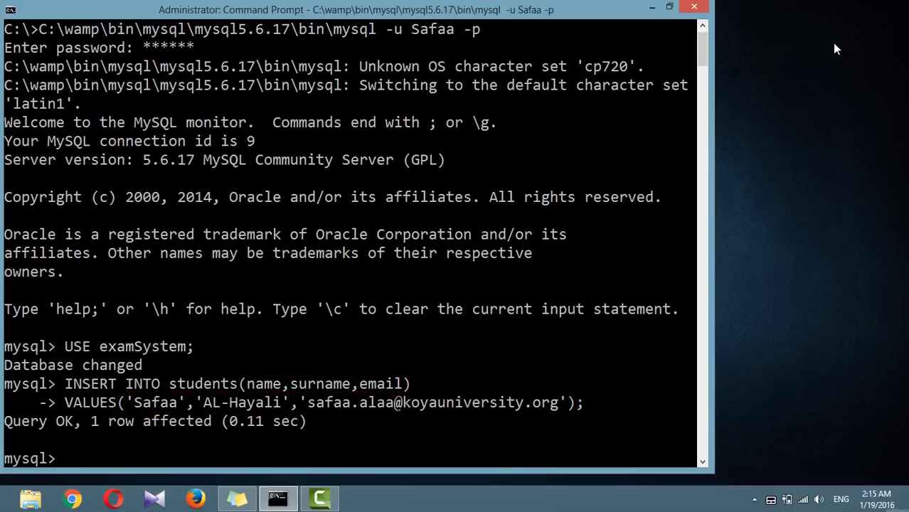
type("INSERT INTO students(name,surname,email)")
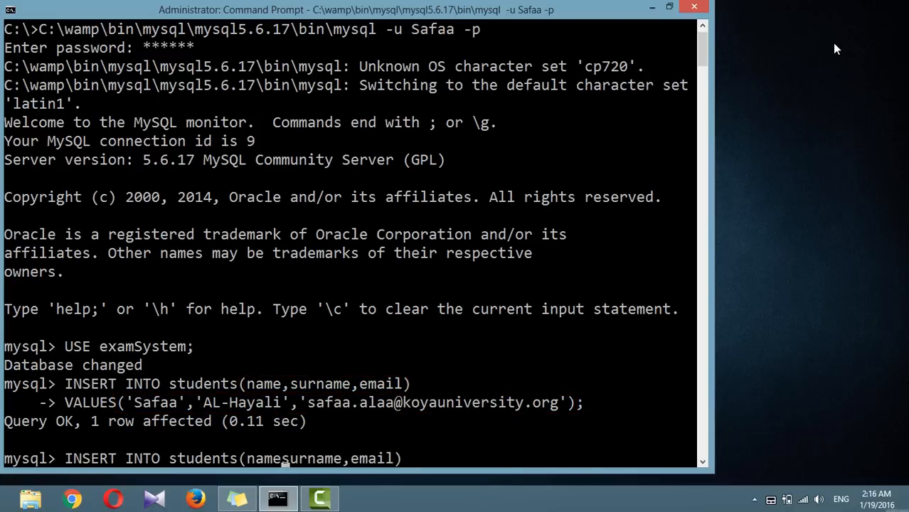
type("surname,name,email)")
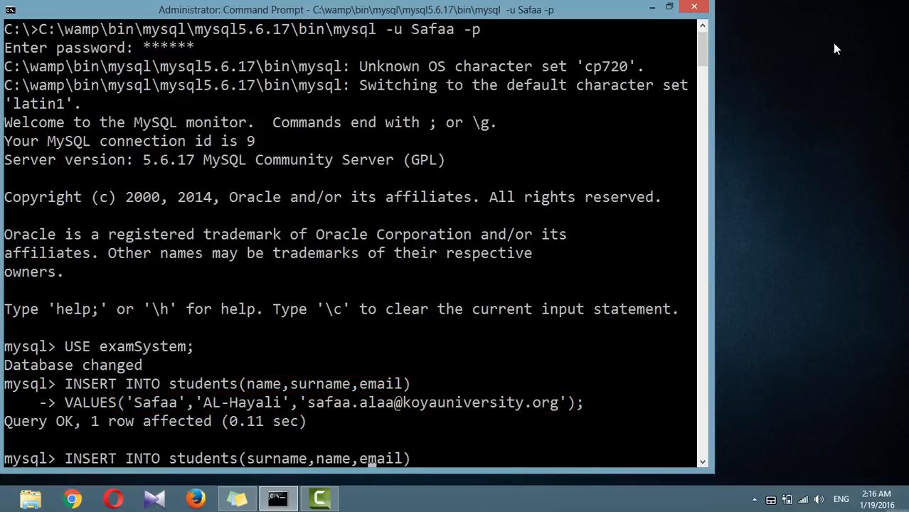
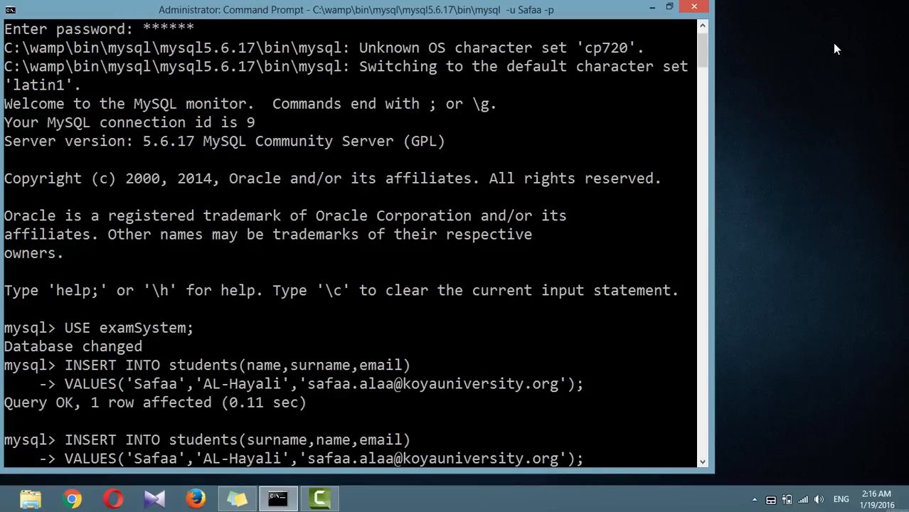
key("enter")
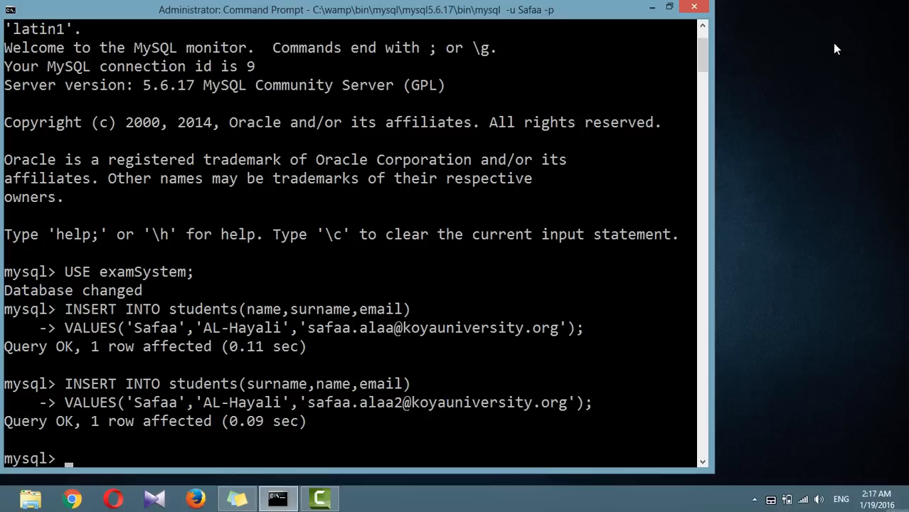
- Run SELECT * FROM students to list all seven rows
type("SELEC")
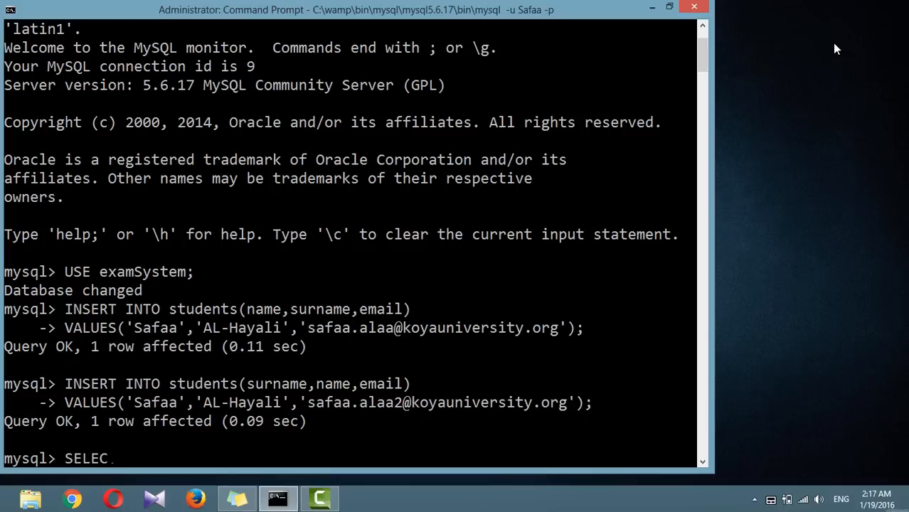
type("T * FROM students;")
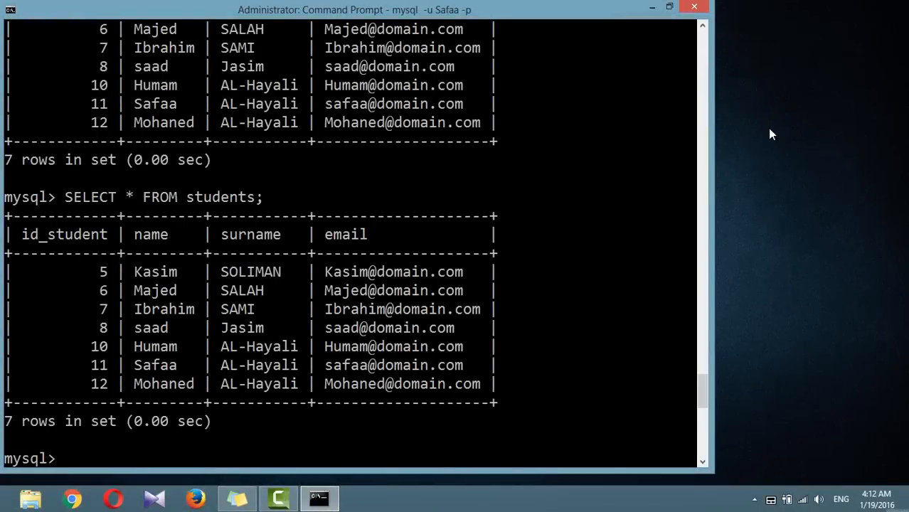
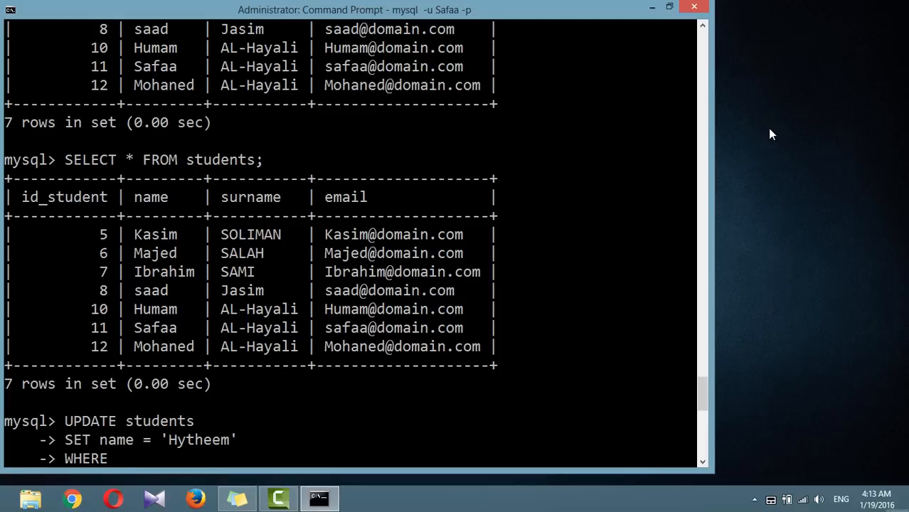
- Finish the update with WHERE surname='AL-Hayali' LIMIT 1, run it and review the result
type("su")
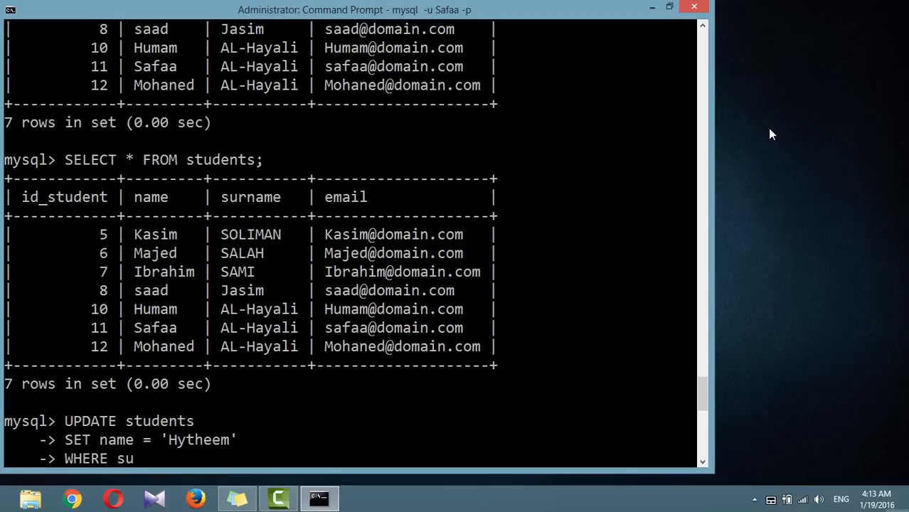
type("rname")
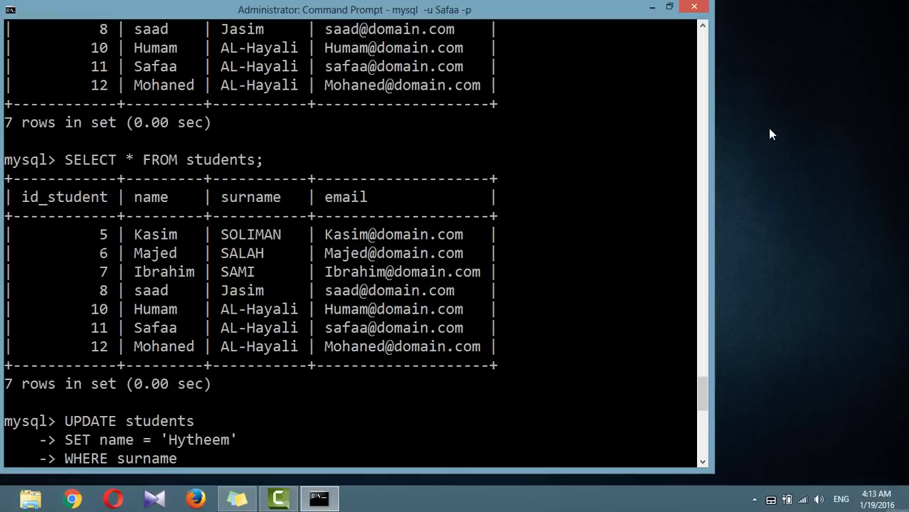
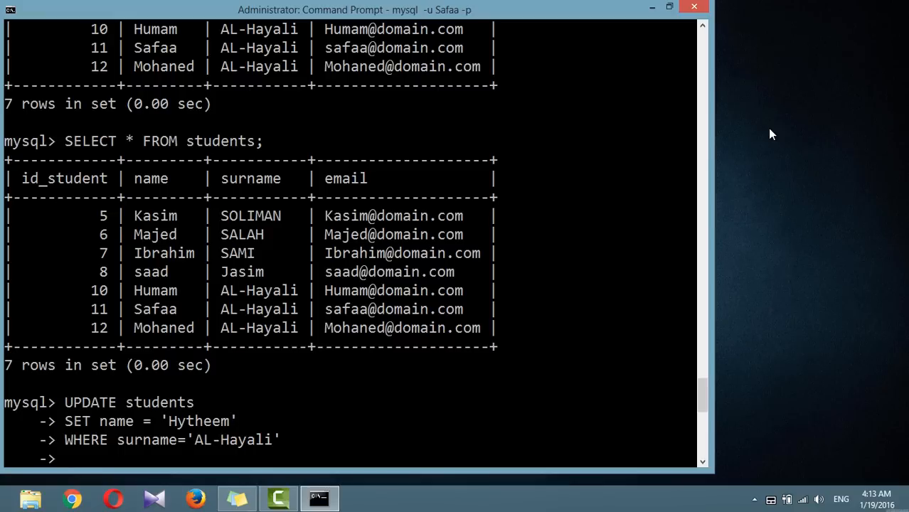
type("LIMIT")
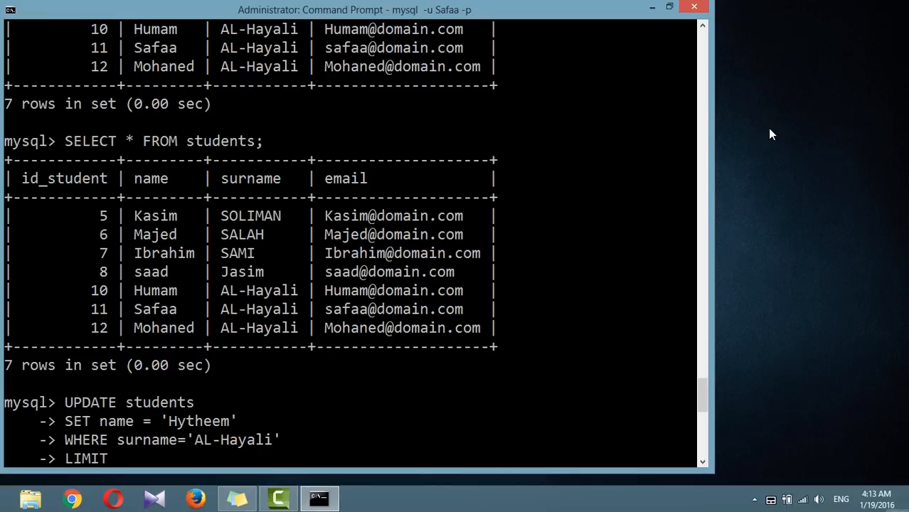
type("1;")
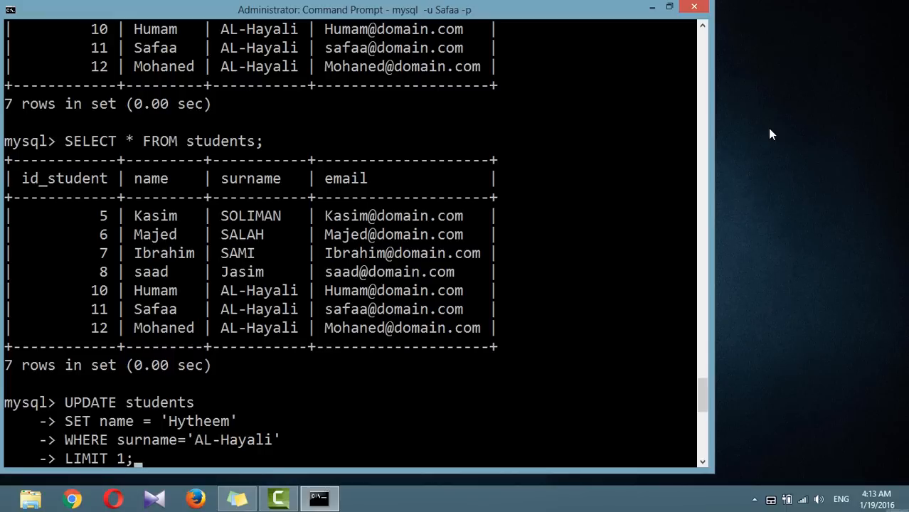
key("enter")
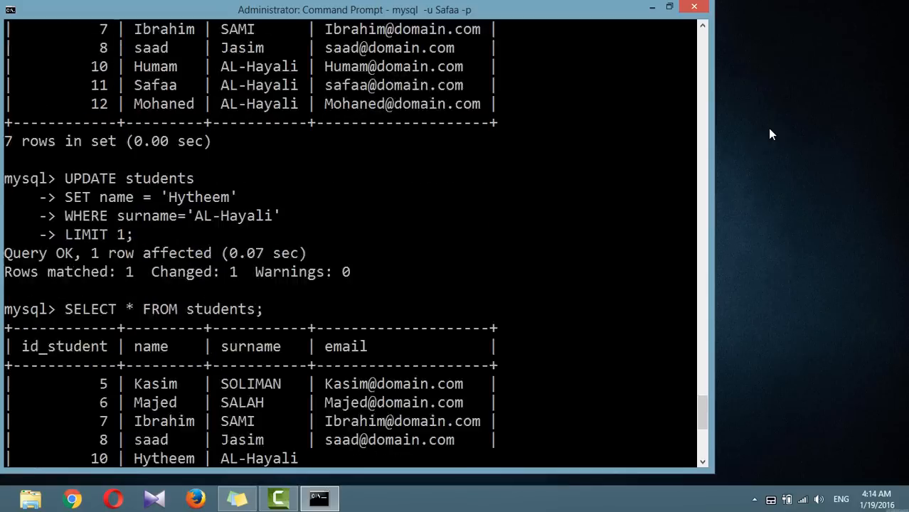
scroll("down", 3)
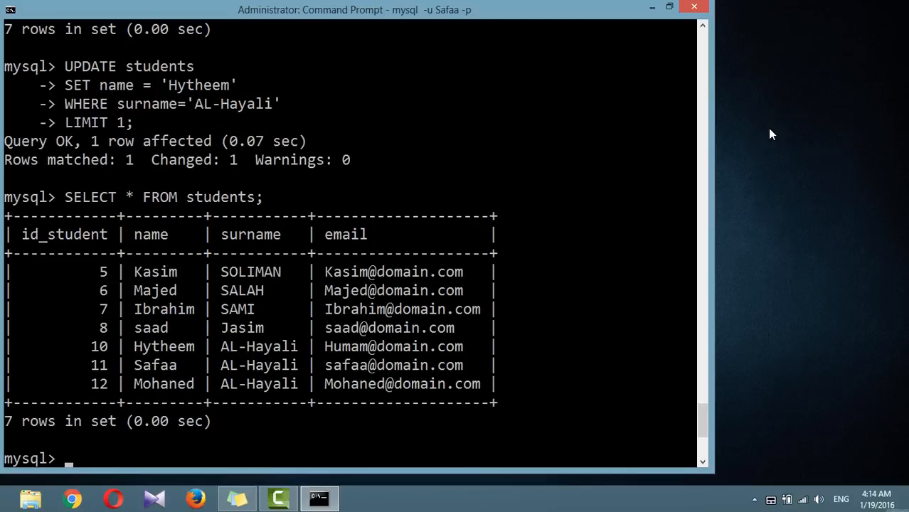
- Run DELETE FROM students WHERE surname='AL-Hayali' LIMIT 1 to remove one row
type("DELET")
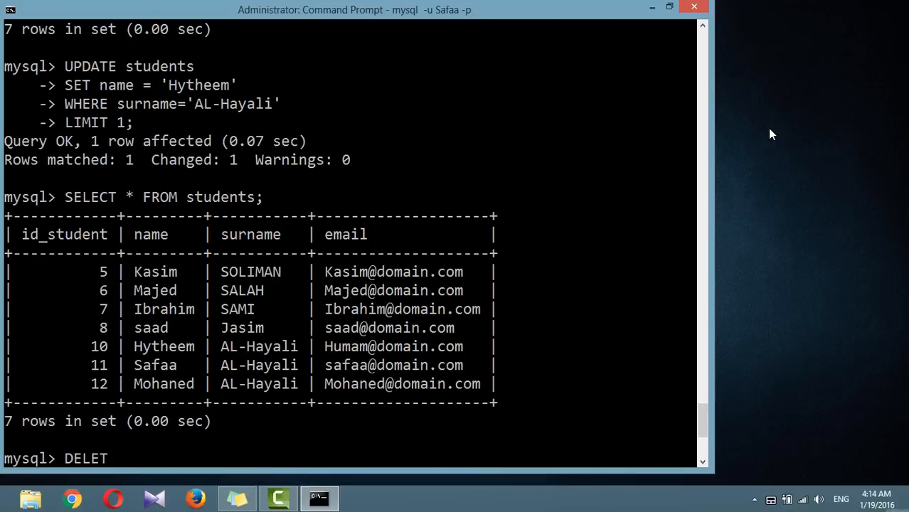
type("E")
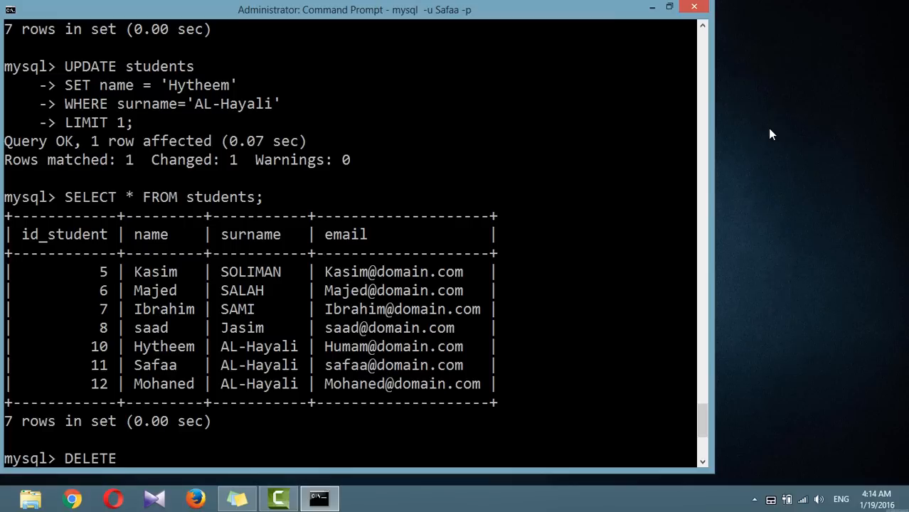
type("FROM")
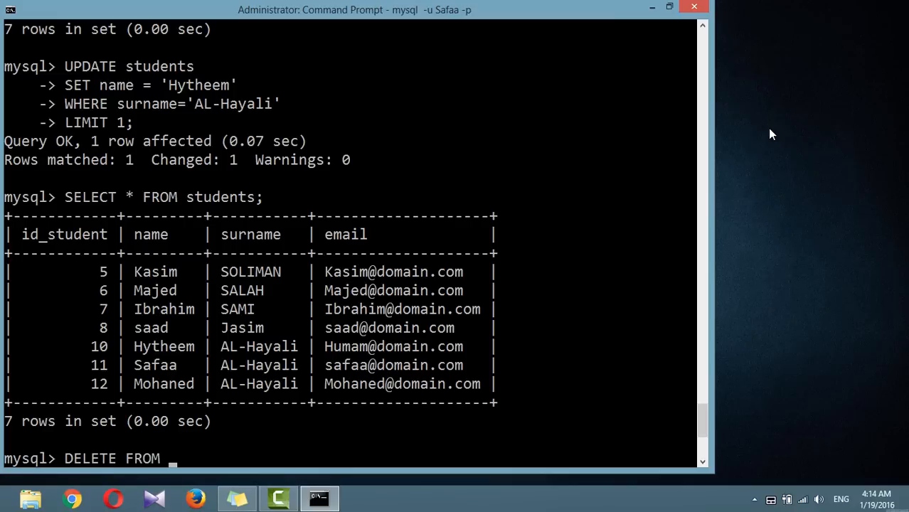
type("students")
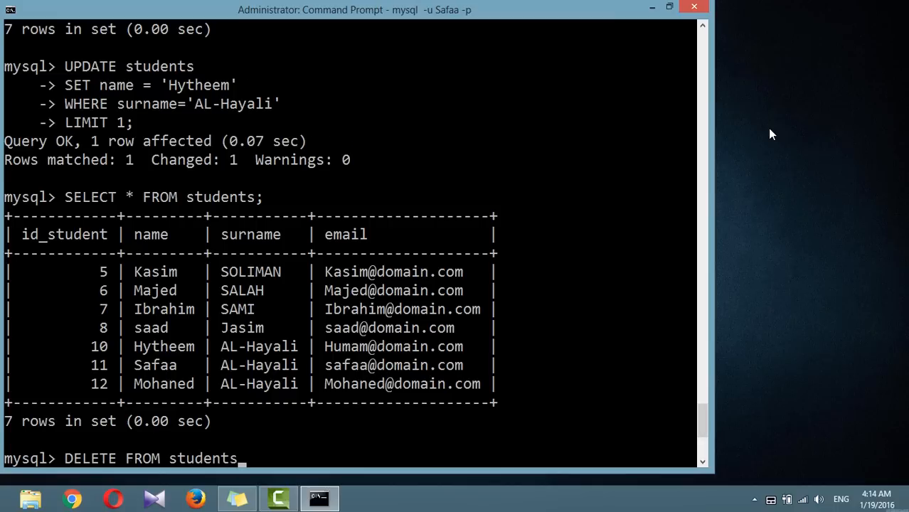
key("enter")
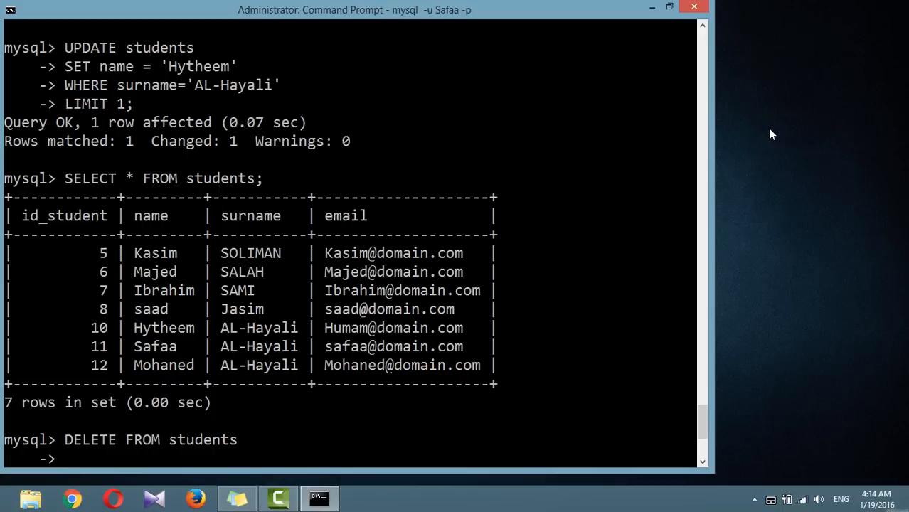
type("WHERE surname=")
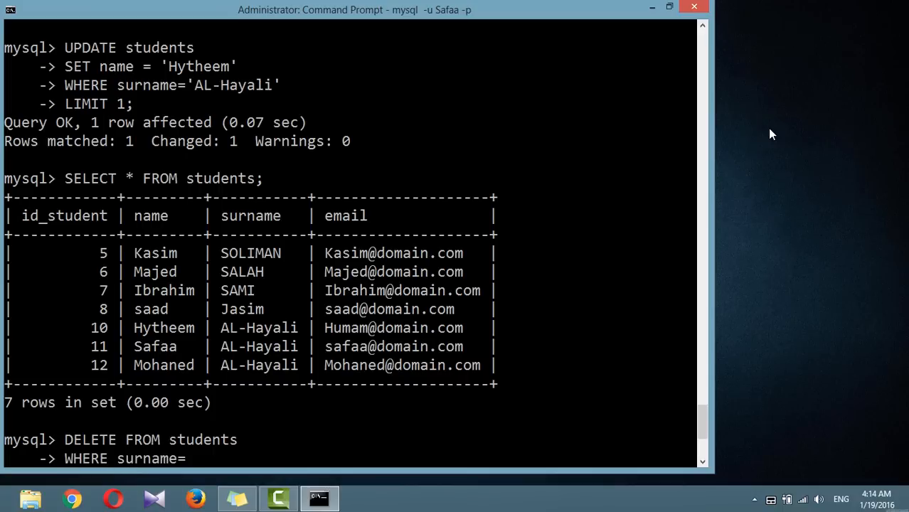
type("'AL-H")
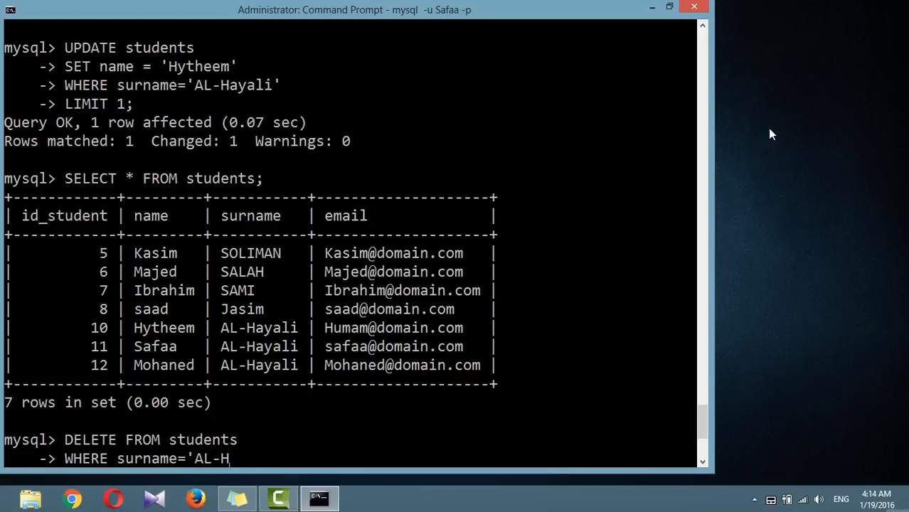
type("ayali'")
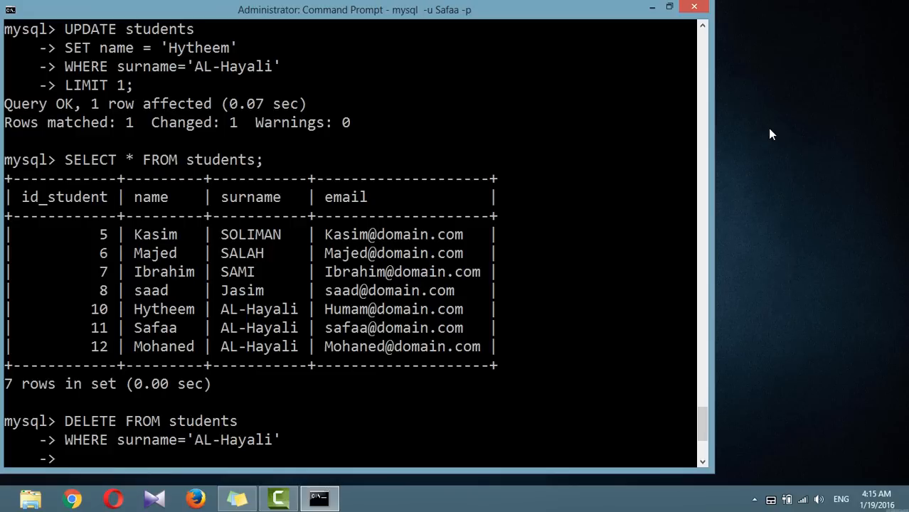
type("LIMIT 1;")
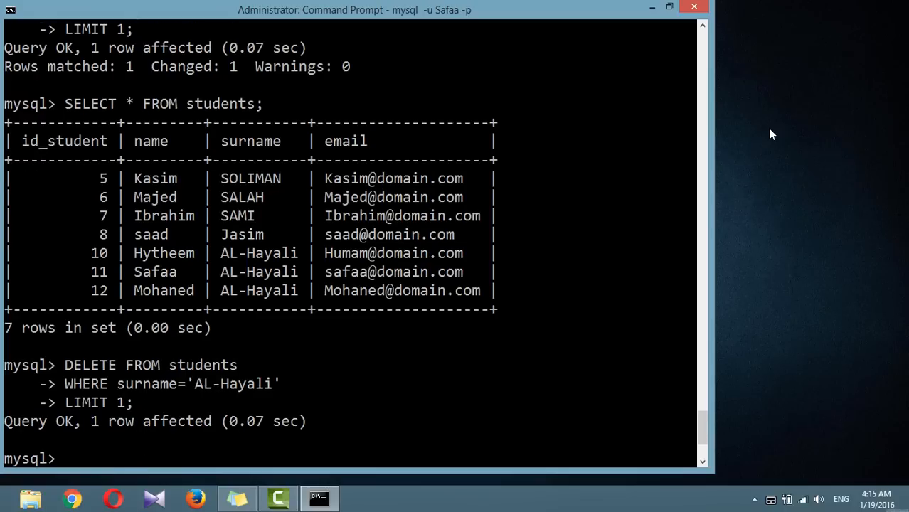
- List the students table again, now showing six rows
type("SELECT * FROM students;")
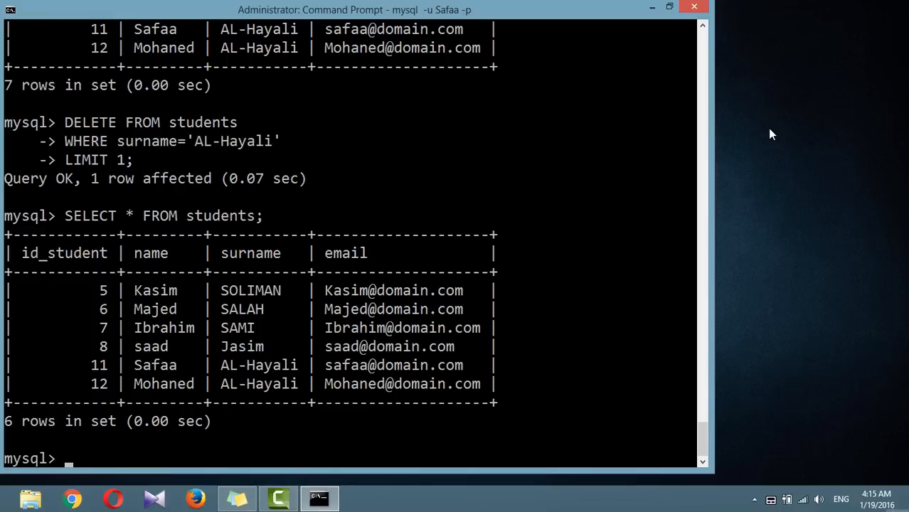
- Run SELECT surname,name FROM students to return just those two columns
type("SE")
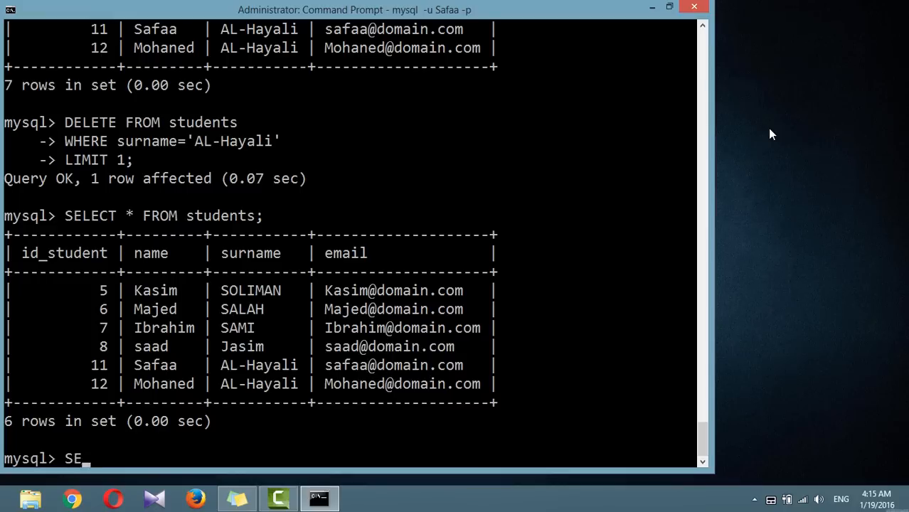
type("LECT")
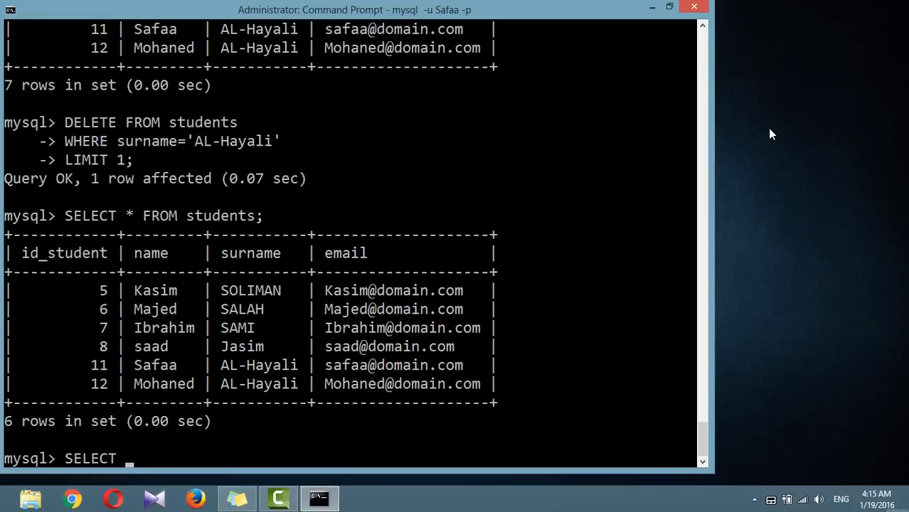
type("something FROM tab")
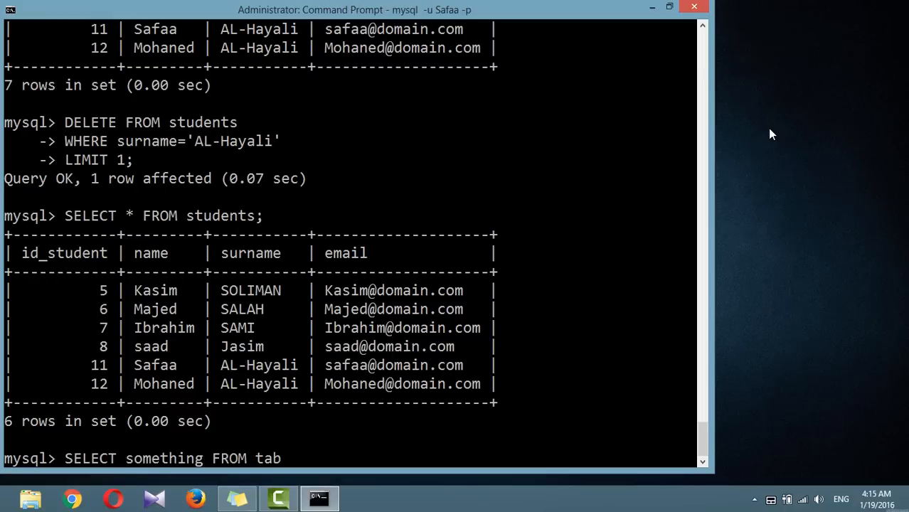
type("lename;")
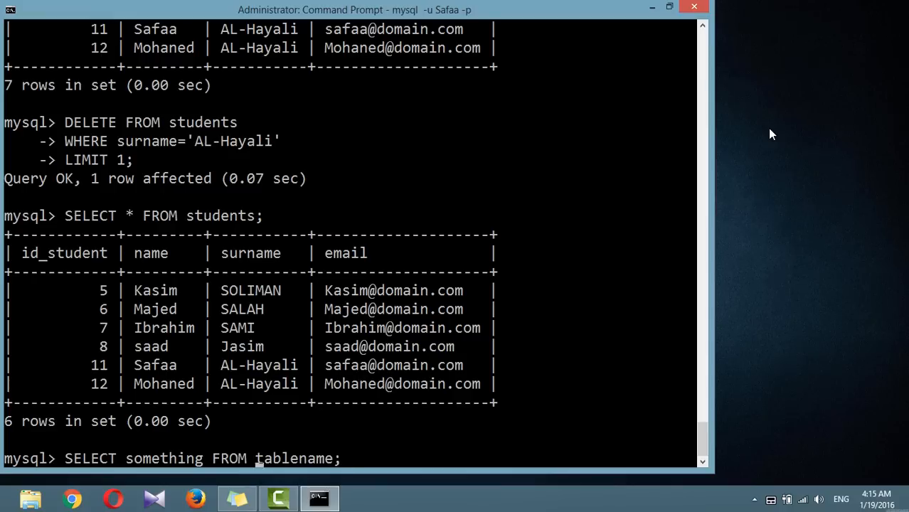
key("Backspace")
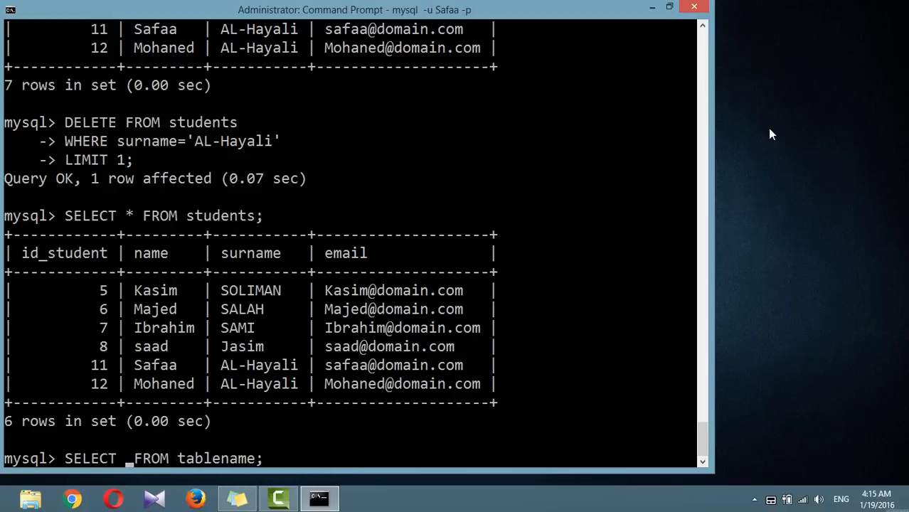
type("*")
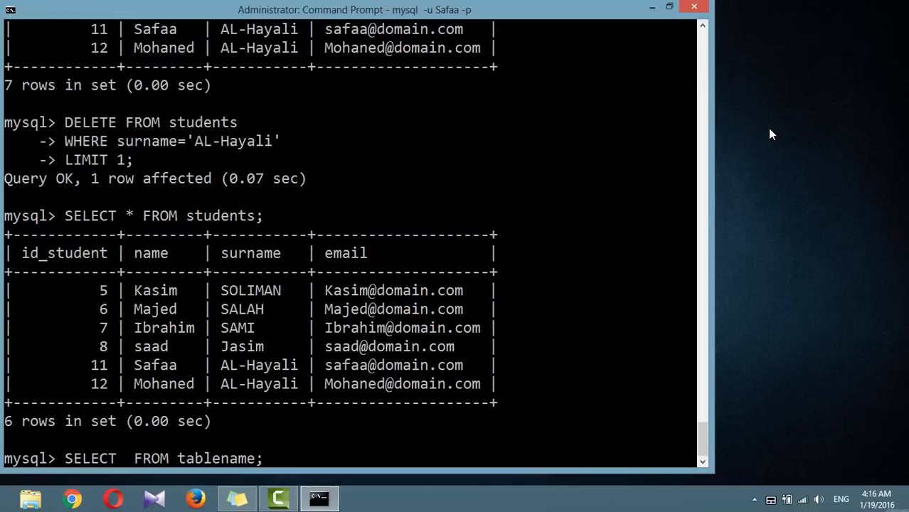
type("surname,n")
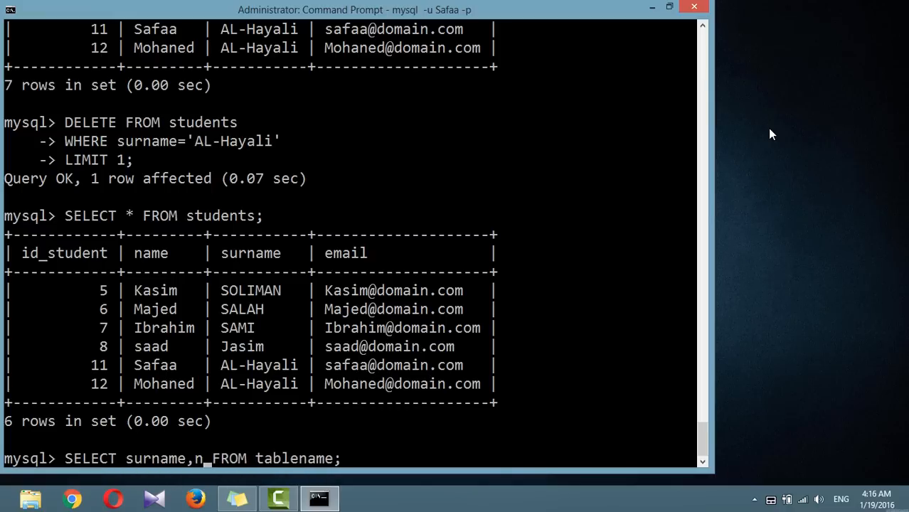
type("ame")
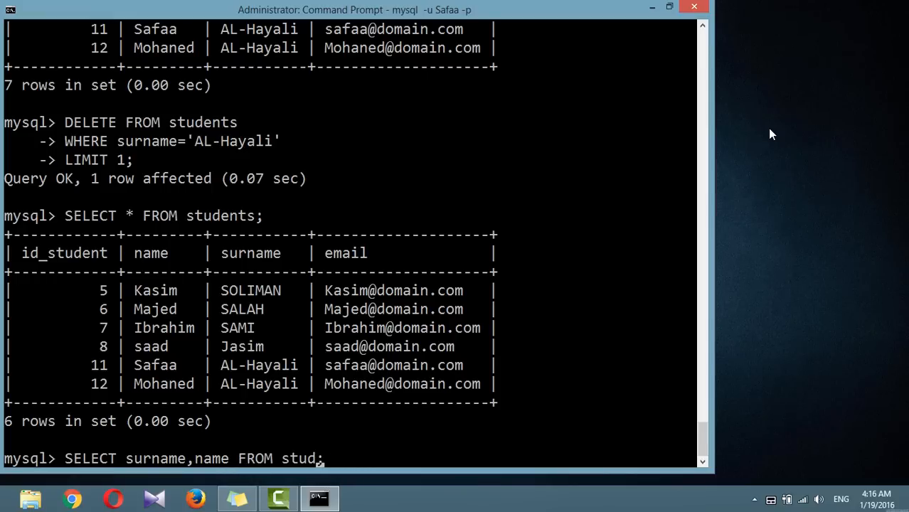
key("enter")
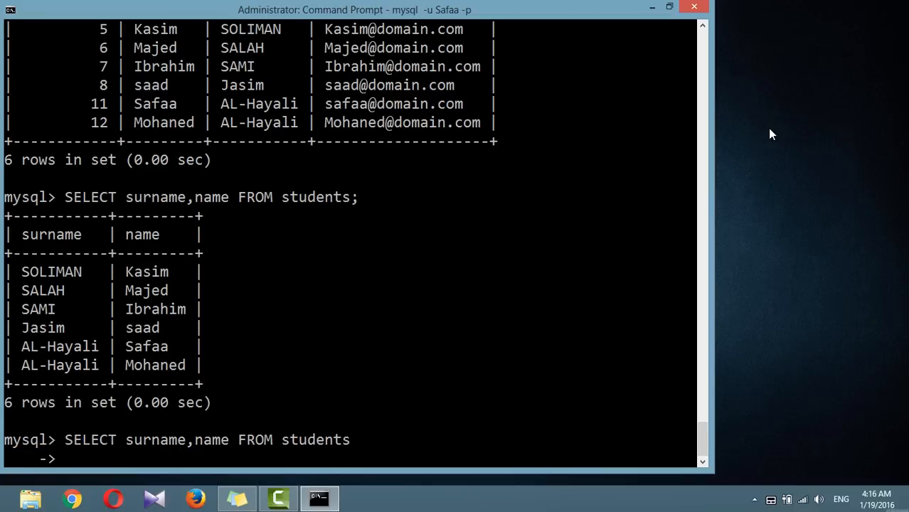
- Run the surname and name query with ORDER BY surname,name to sort alphabetically
type("ORDER BY")
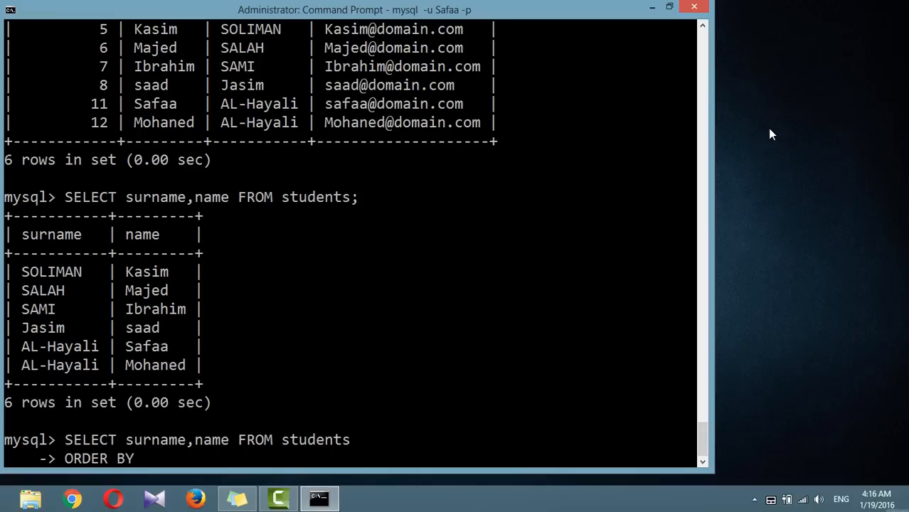
type("surname,n")
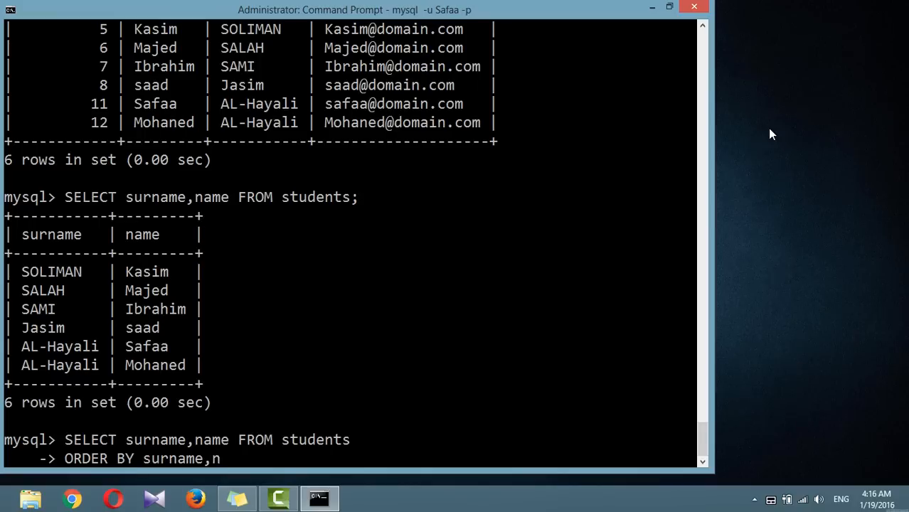
type("ame;")
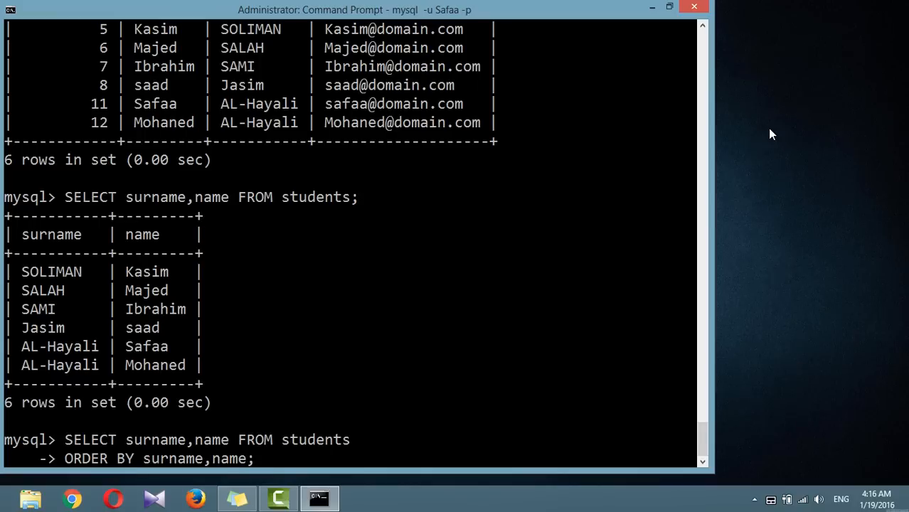
key("enter")
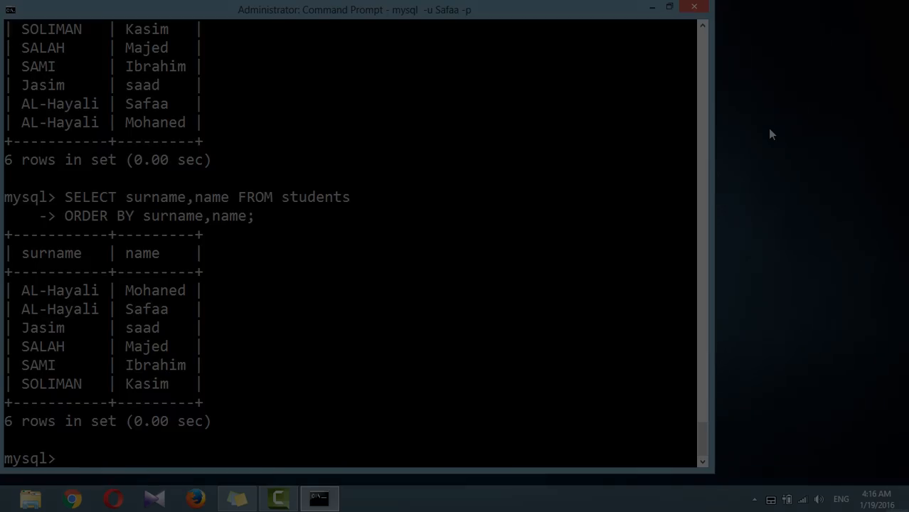
- Cancel with \c, then run SELECT surname,COUNT(surname) ... GROUP BY surname HAVING surname='AL-Hayali', returning count 2
type("\\c")
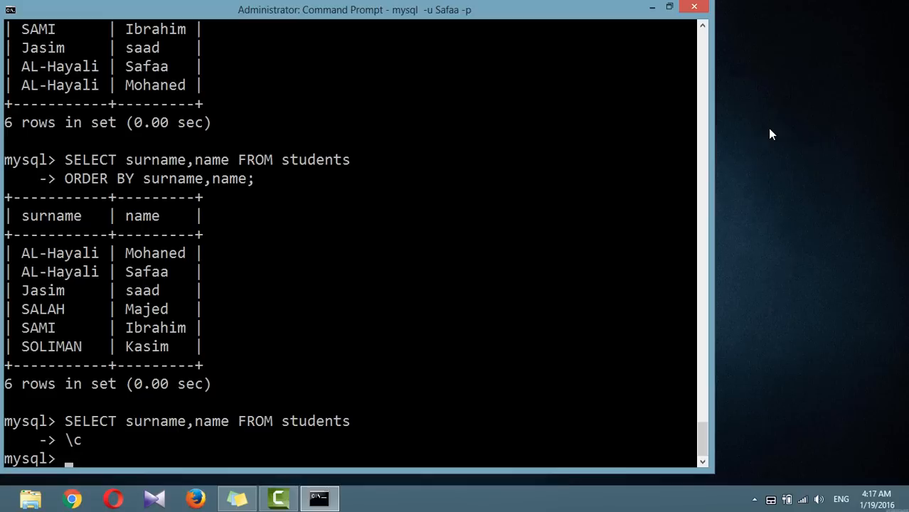
type("SELECT surname,COUNT(surname")
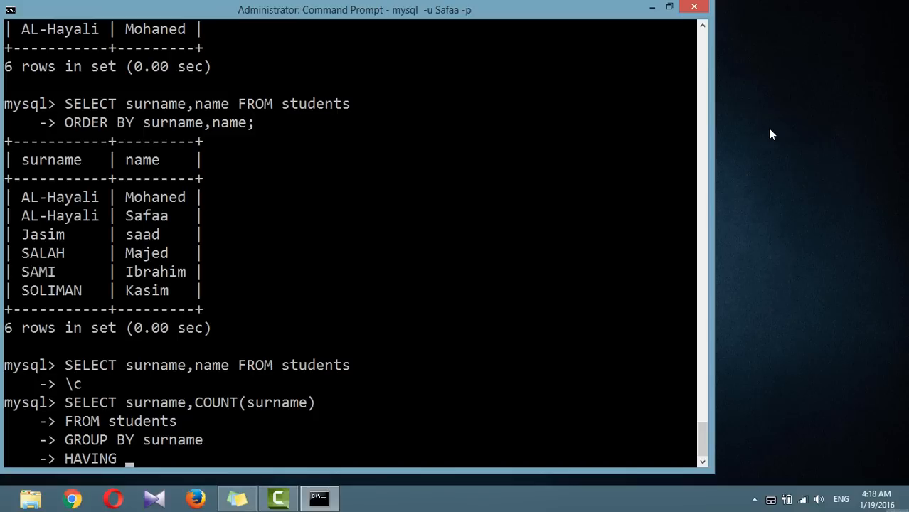
type("surname='")
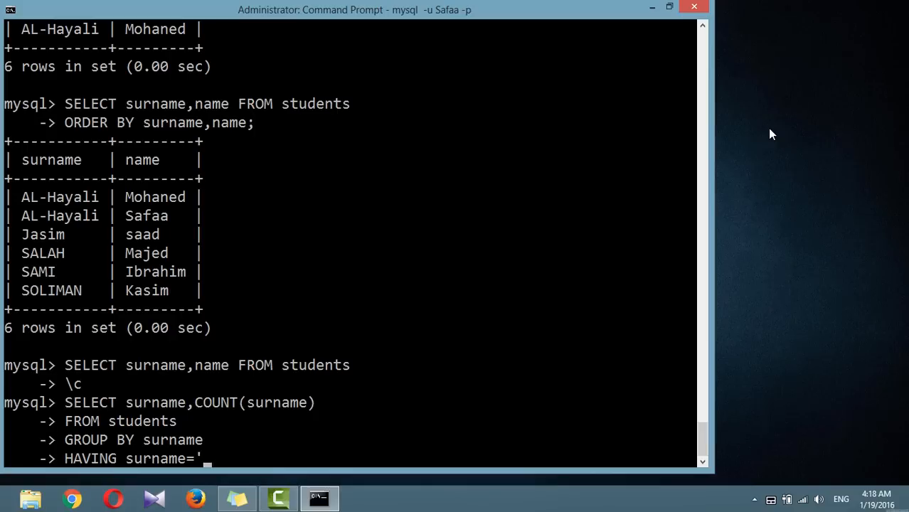
type("AL-Hayali';")
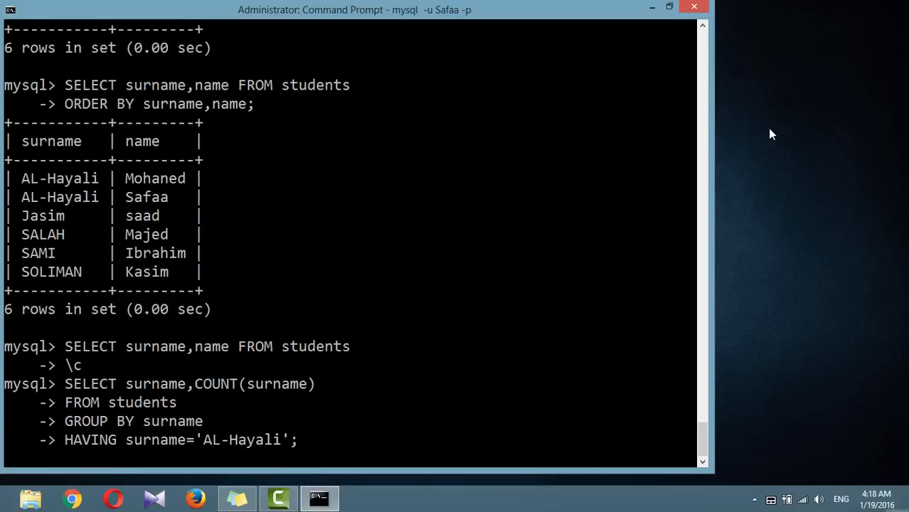
key("enter")
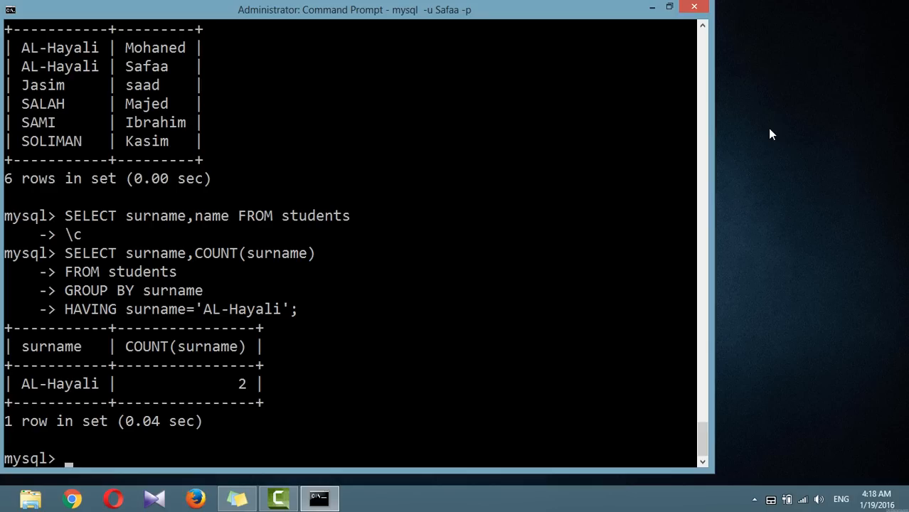